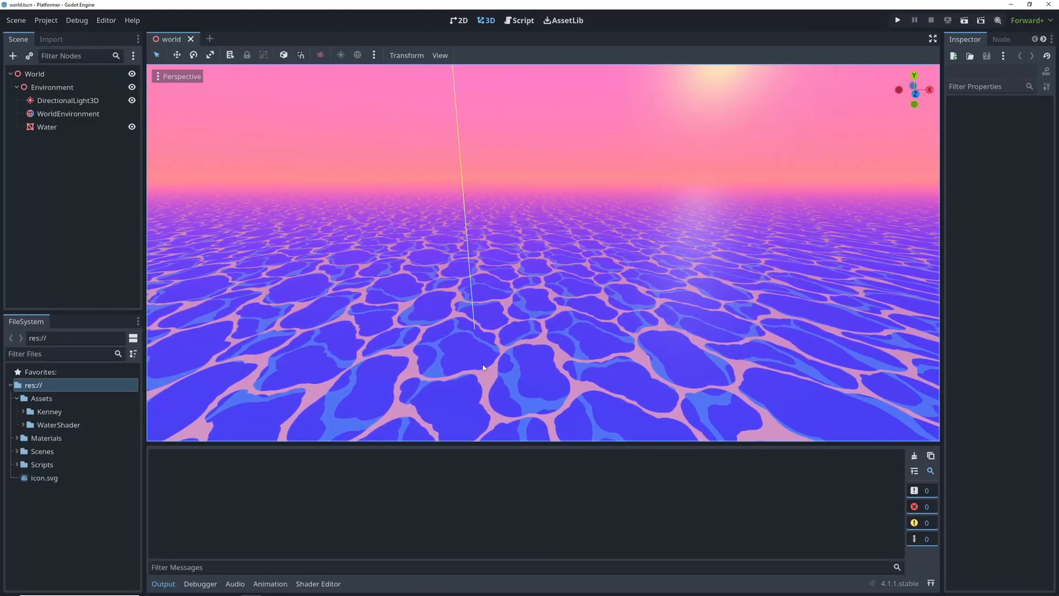
Browse the Assets > Kenney folder and review the arrow.glb import settings
left_click(67, 100)
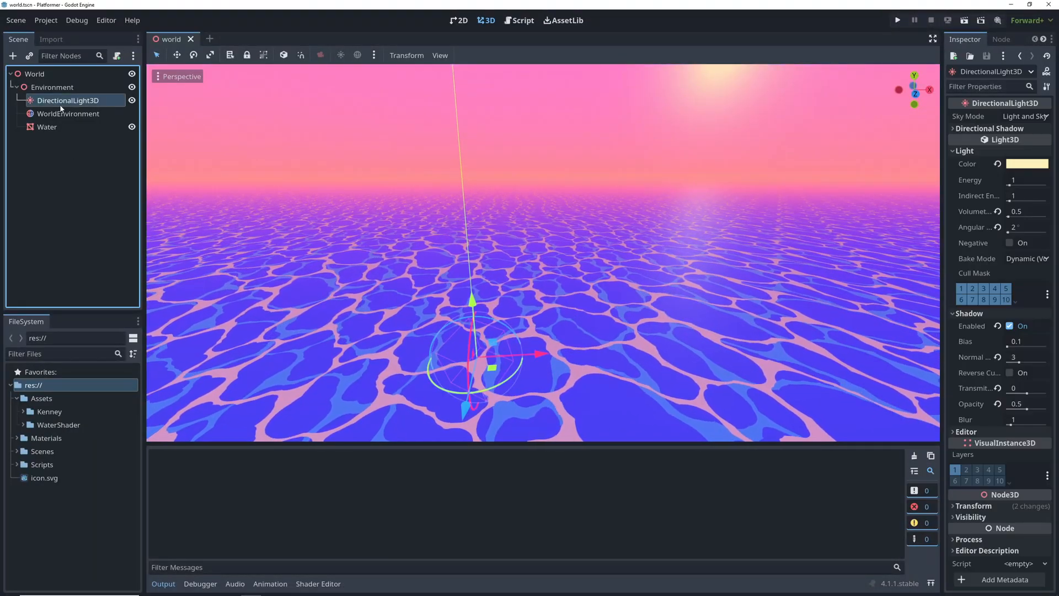
left_click(46, 127)
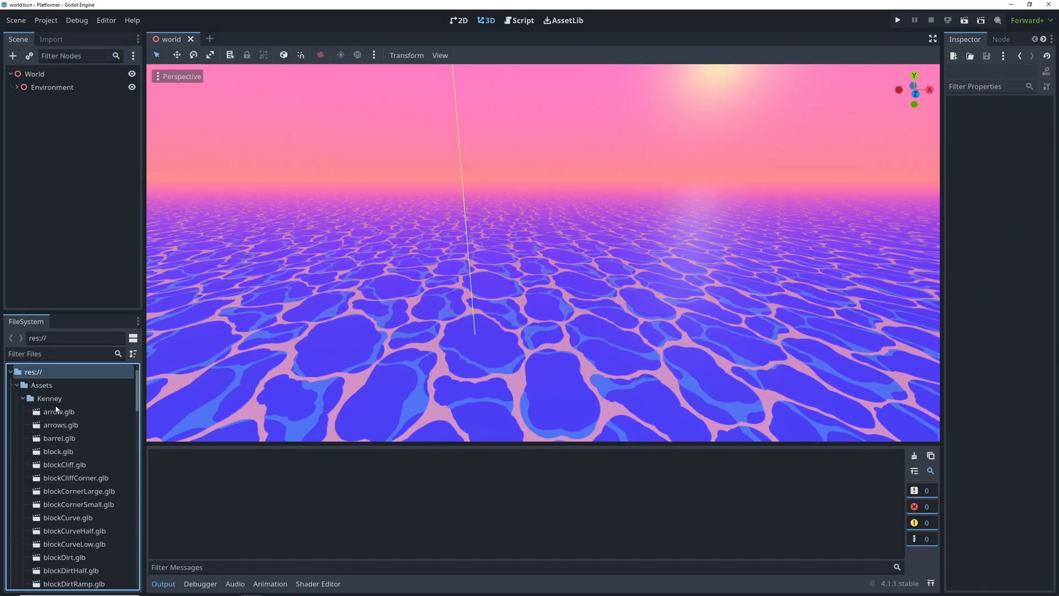
double_click(59, 412)
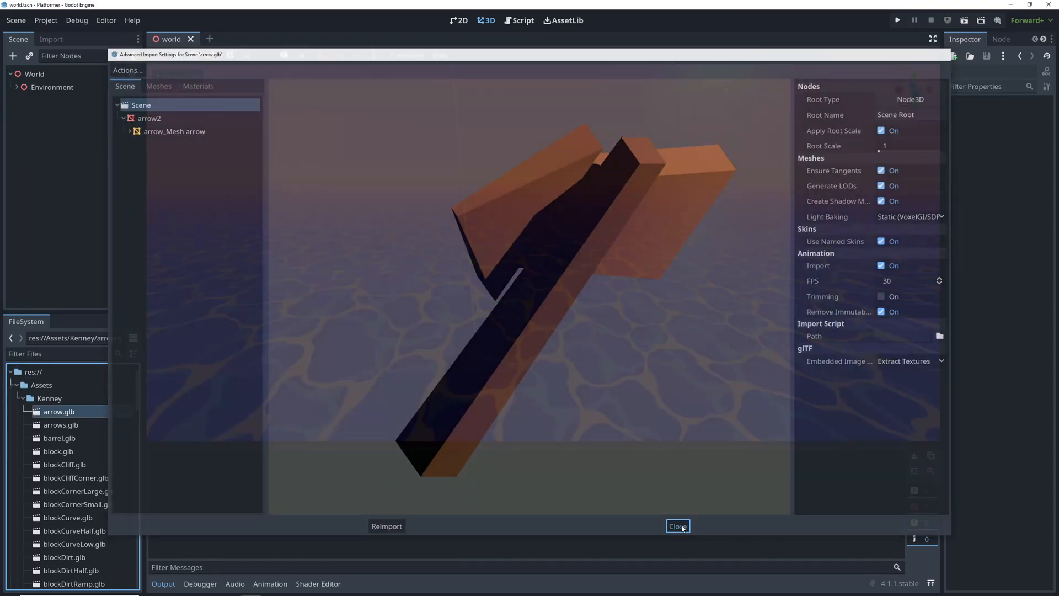
left_click(676, 526)
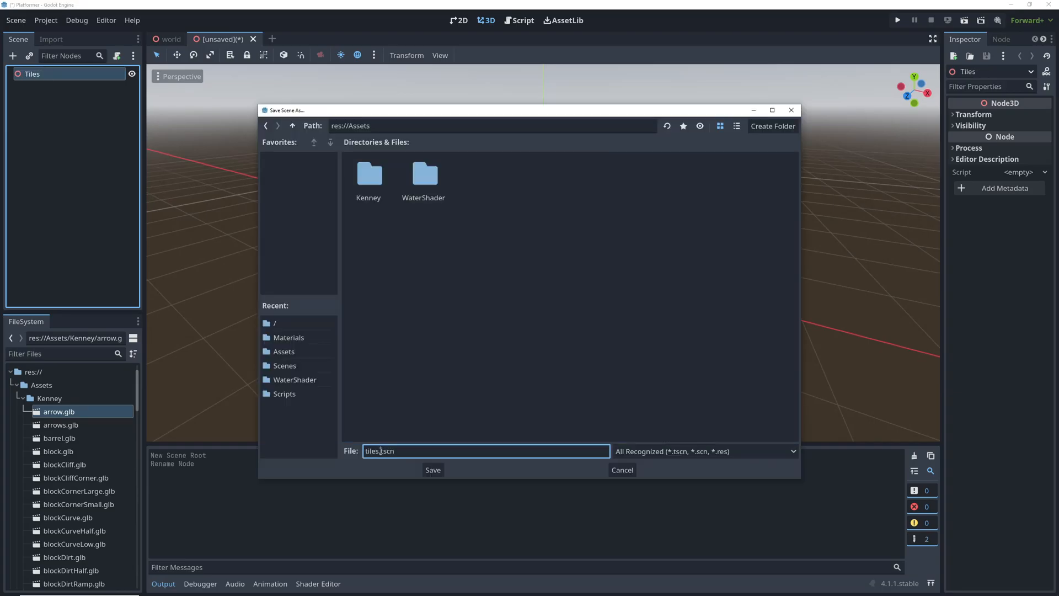
Save the scene as tiles.tscn and export the Tiles root as a mesh library into res://Assets
left_click(433, 470)
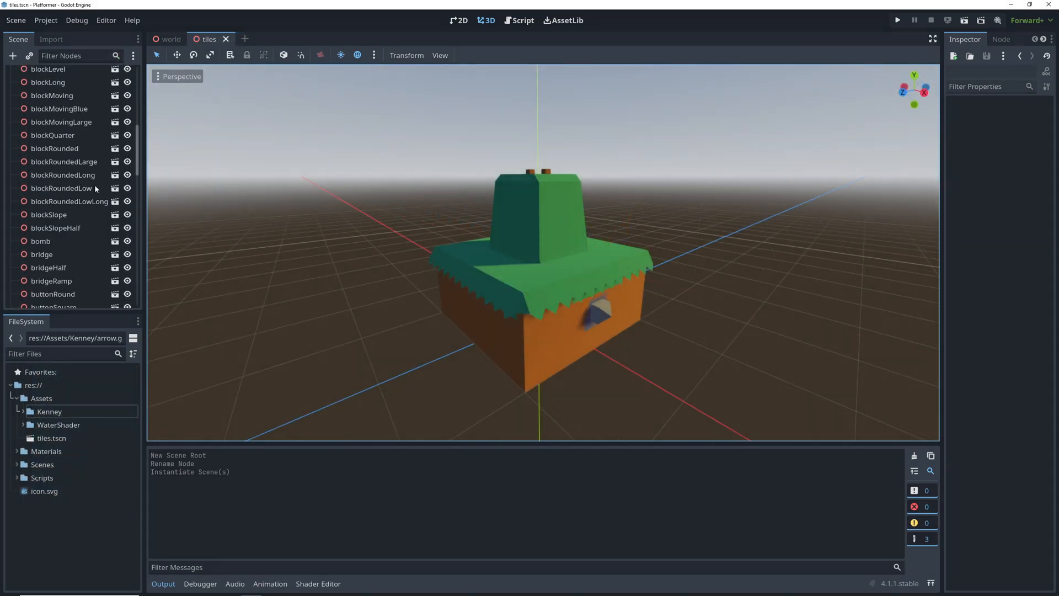
left_click(32, 74)
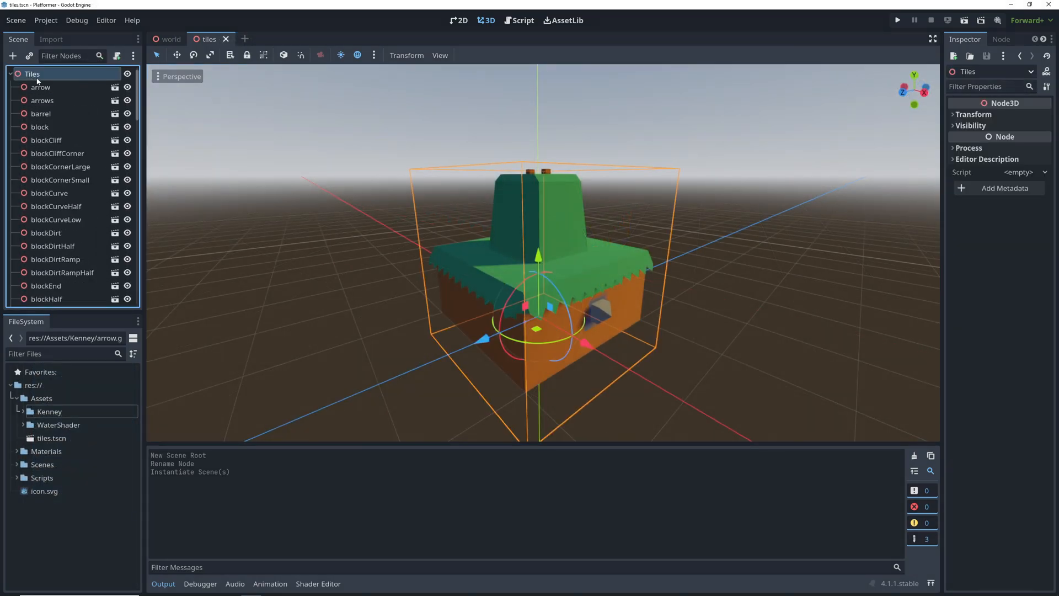
left_click(15, 20)
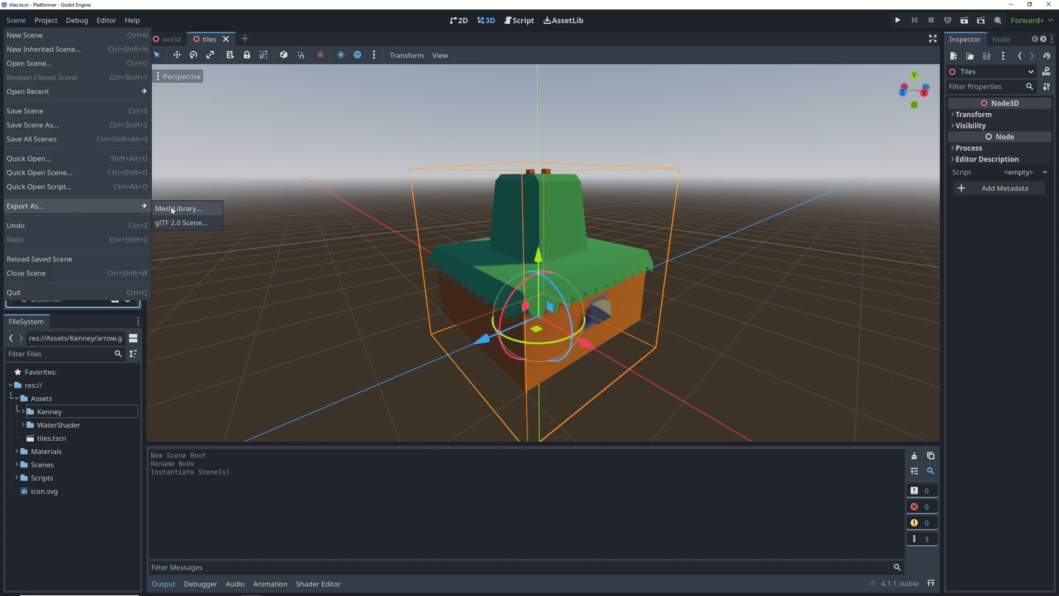
left_click(178, 210)
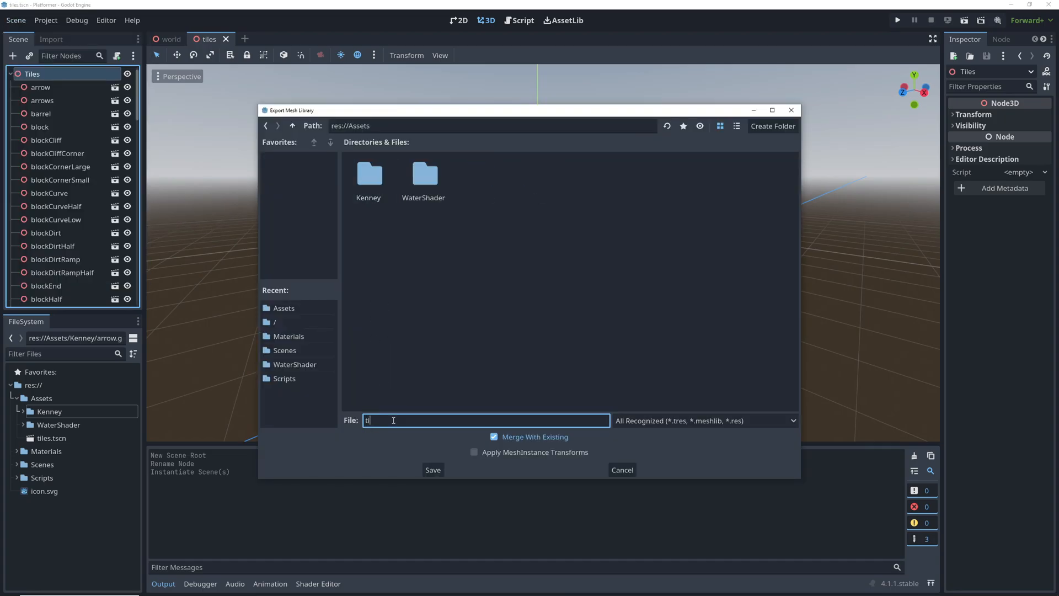
left_click(433, 470)
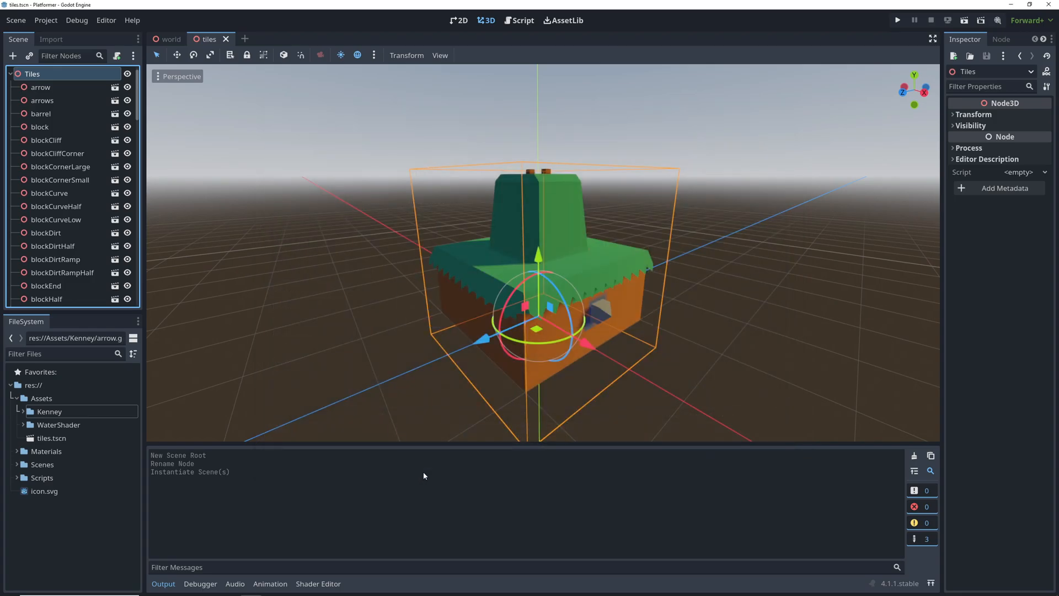
Add a GridMap to the world using tiles.tres and paint blockRoundedLow2 tiles on the water
left_click(169, 39)
type("Grid")
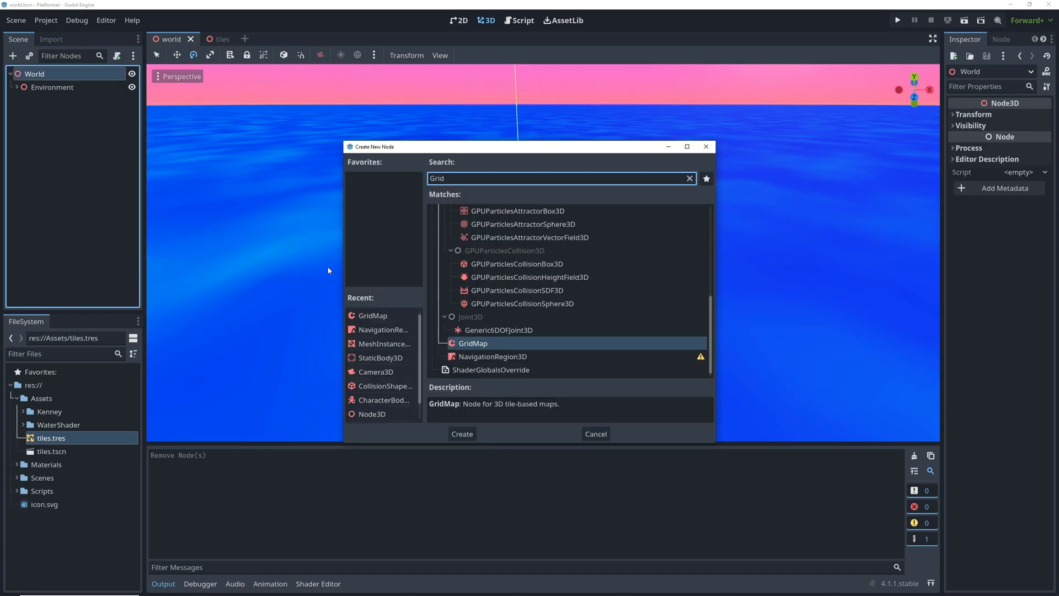
left_click(461, 432)
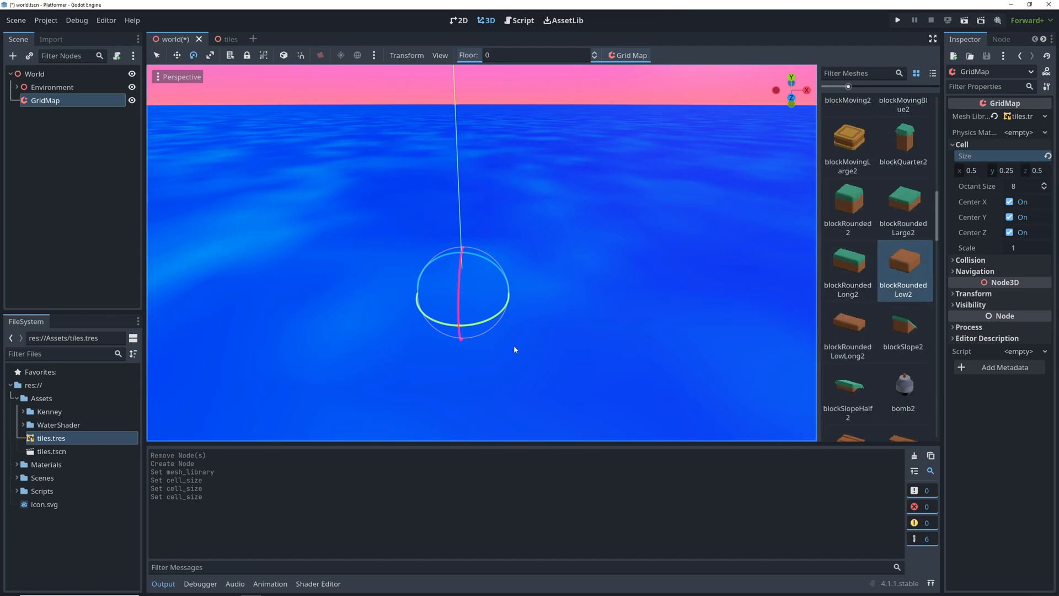
mouse_move(560, 67)
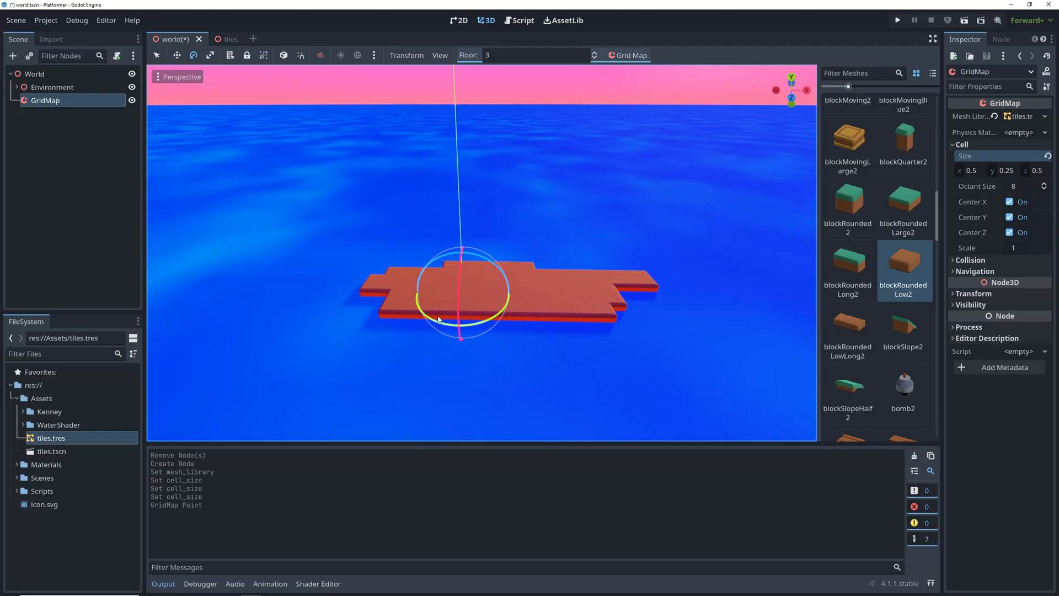
left_click(357, 300)
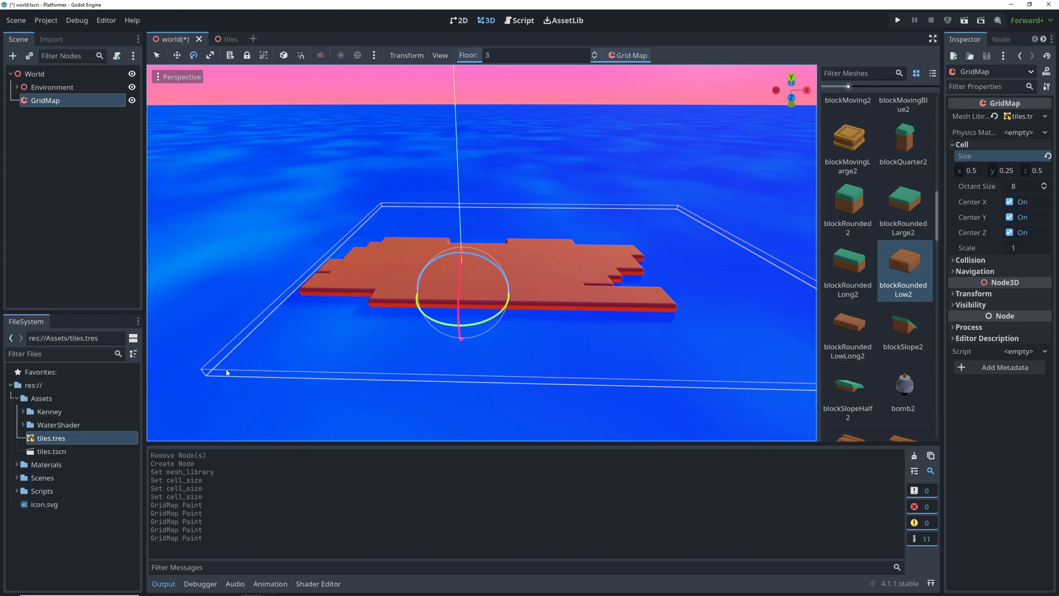
Fill the base layer, raise a slab on floor 5, and view the level from the top
left_click(557, 365)
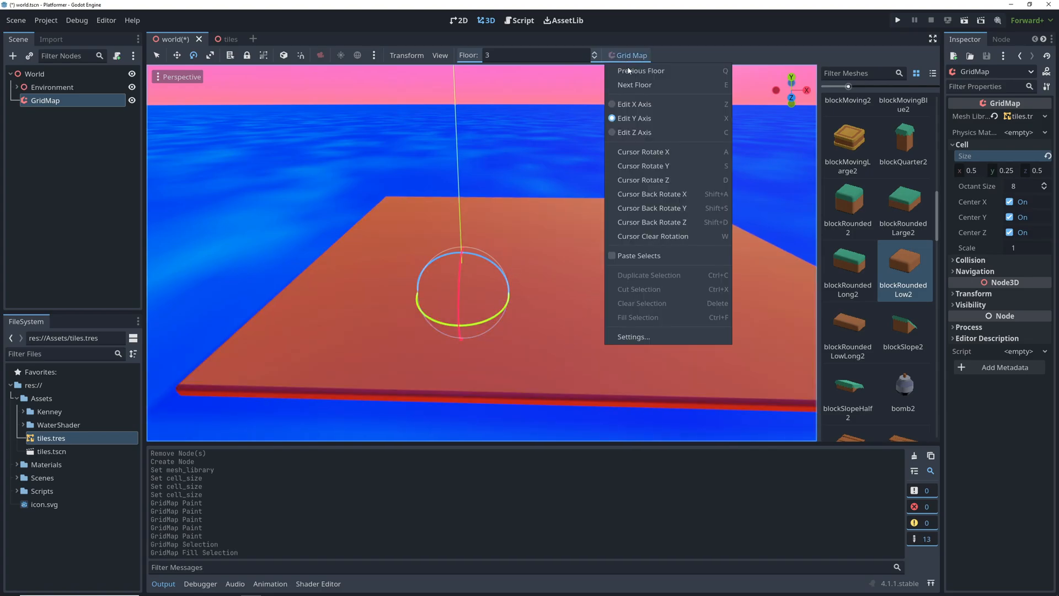
mouse_move(633, 321)
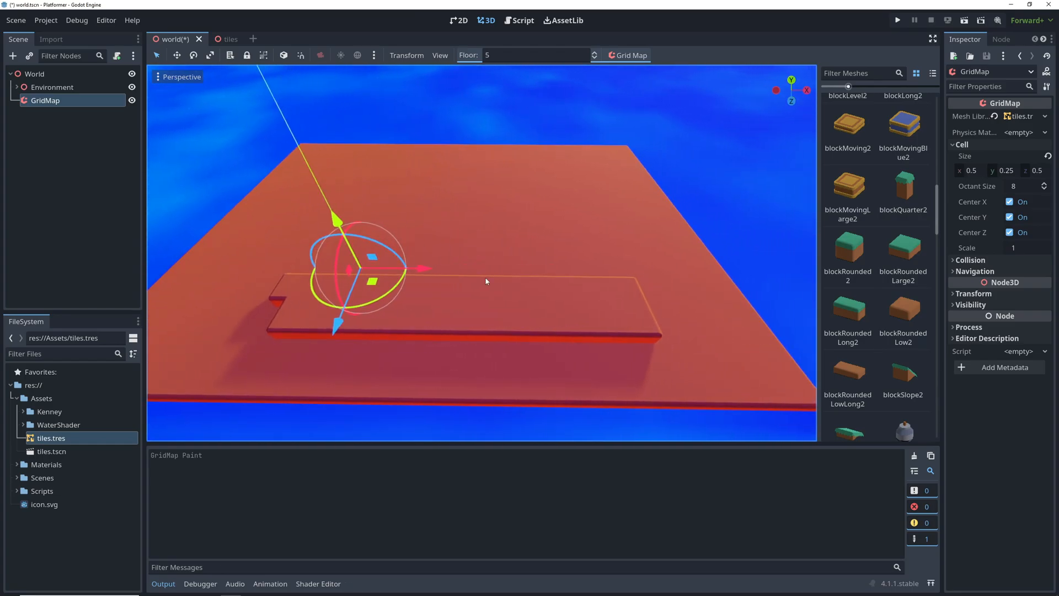
mouse_move(448, 262)
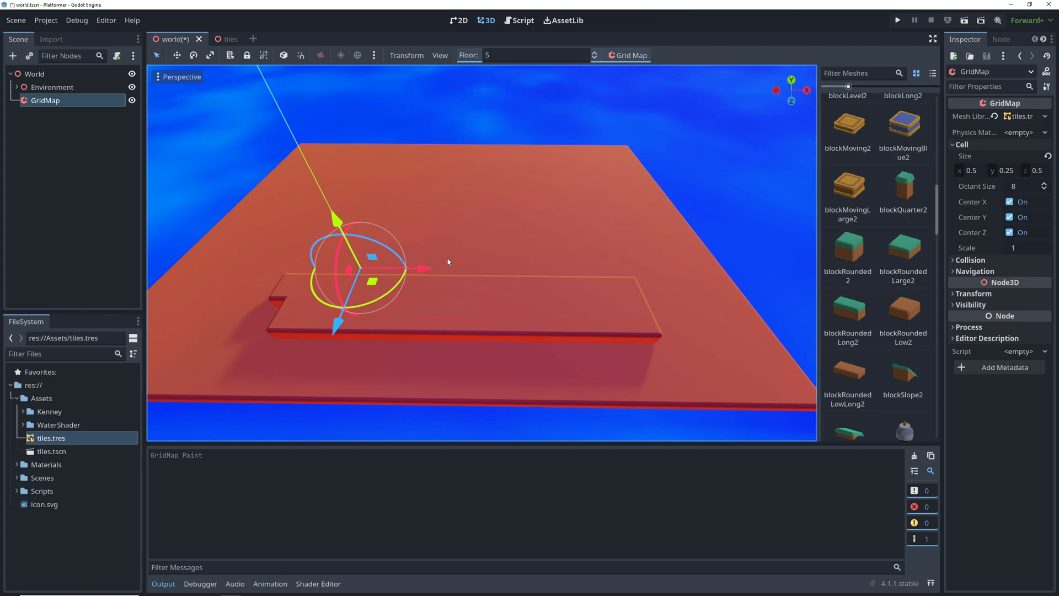
left_click(181, 76)
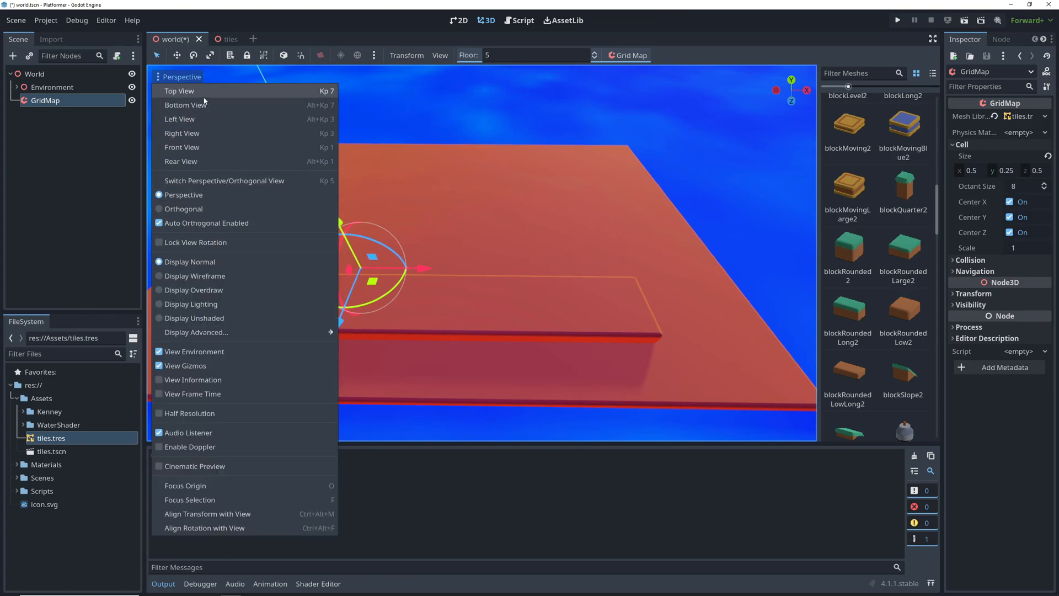
left_click(180, 90)
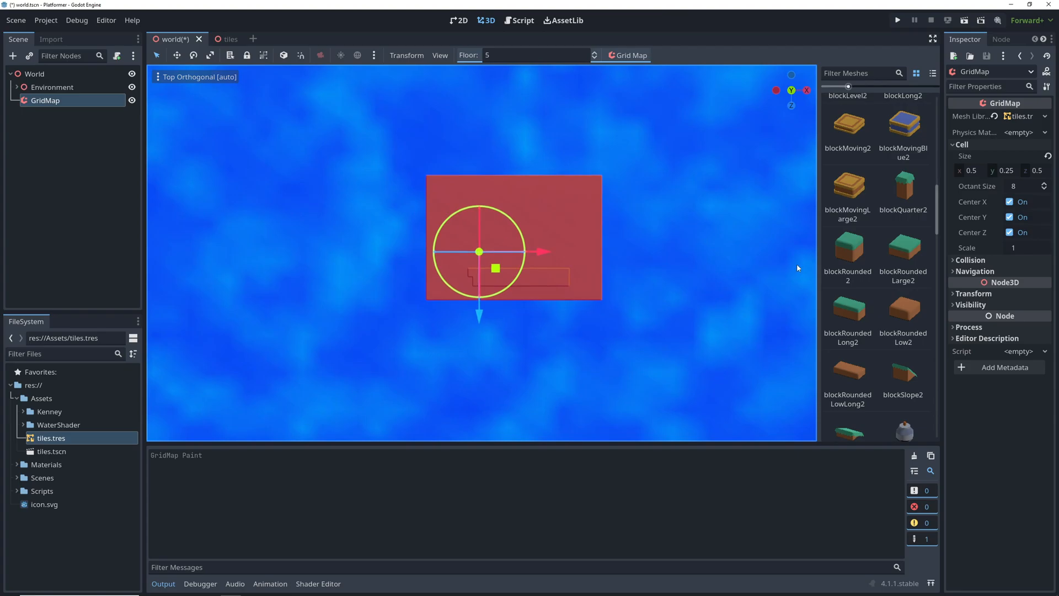
left_click(904, 313)
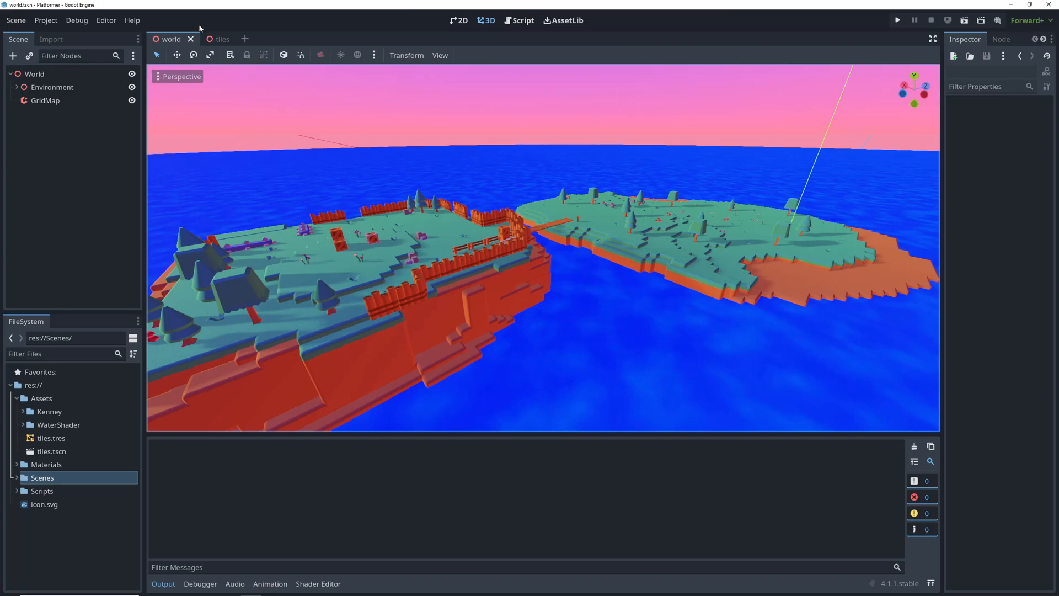
Make the blockRoundedLow tile local and recolour its dirt surface material yellow
left_click(209, 39)
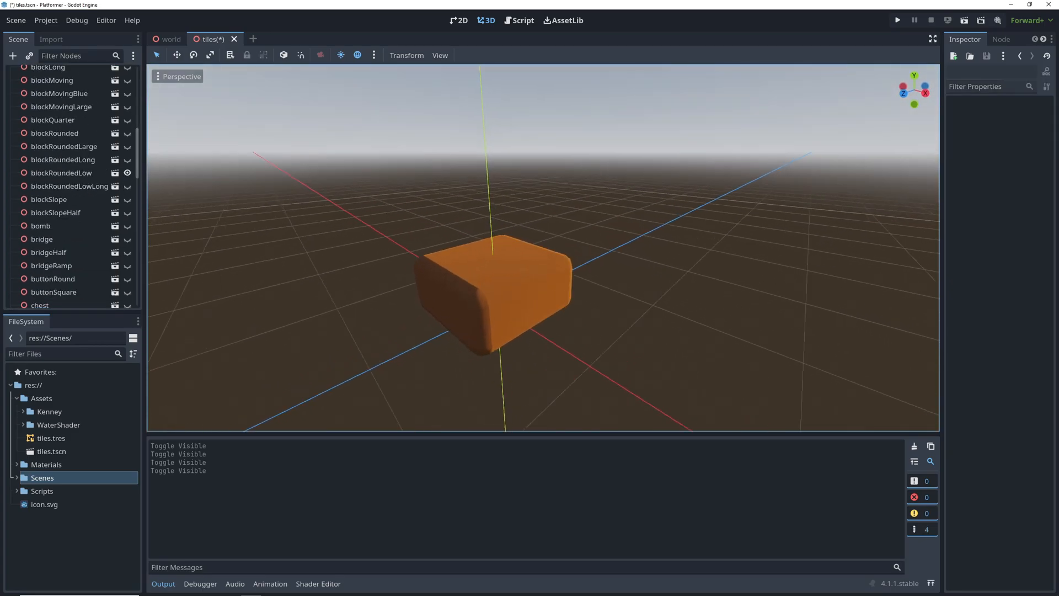
right_click(61, 172)
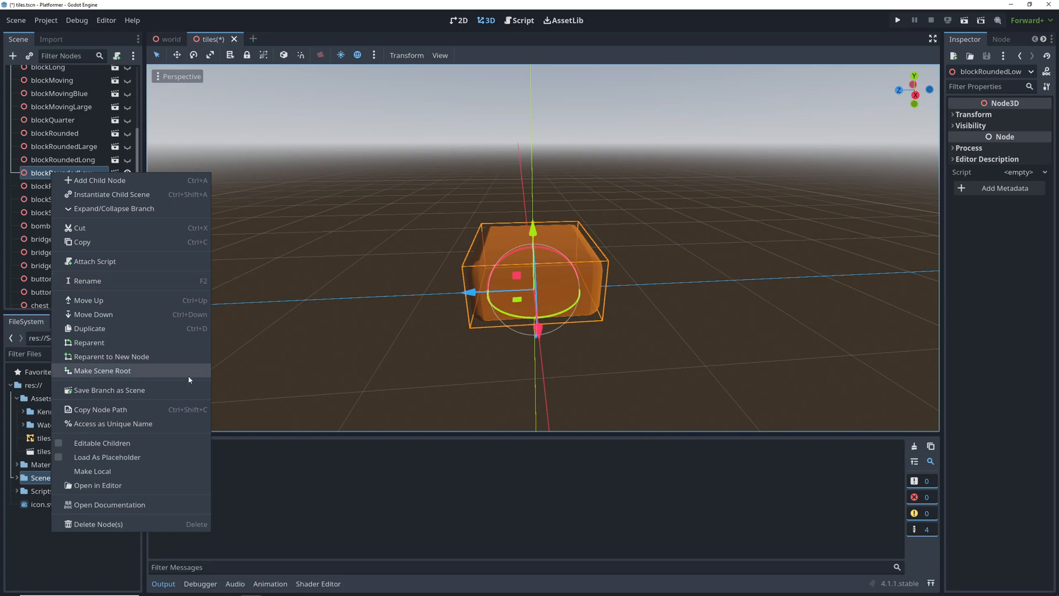
left_click(93, 471)
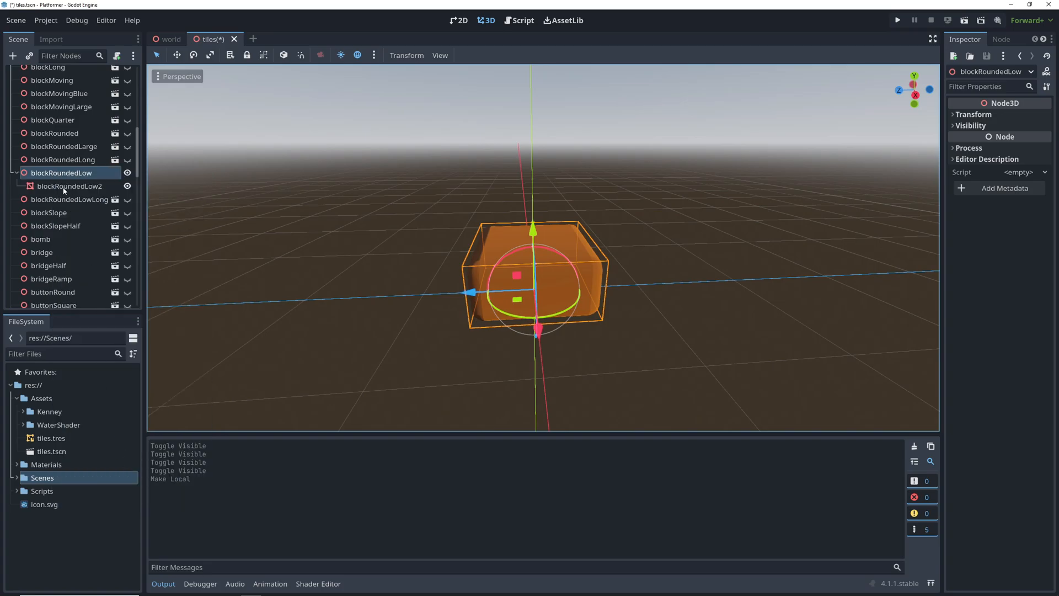
left_click(70, 186)
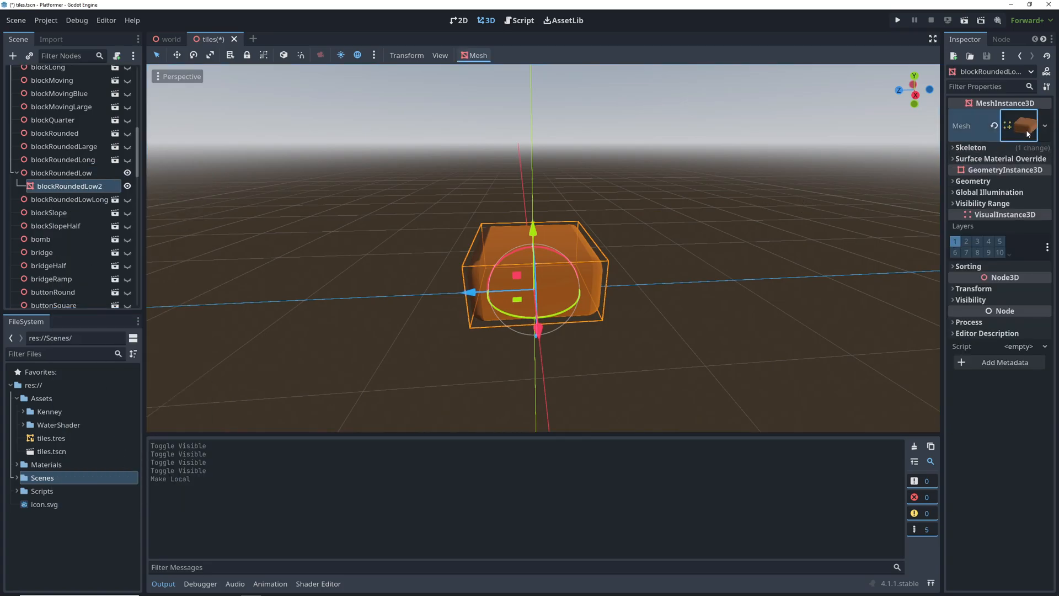
left_click(1016, 125)
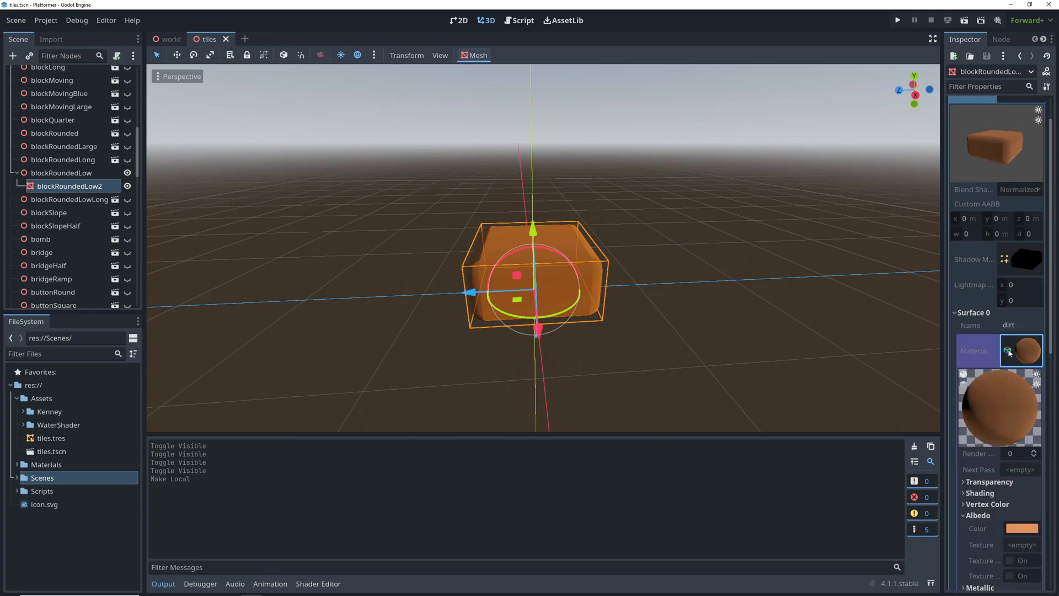
left_click(1021, 238)
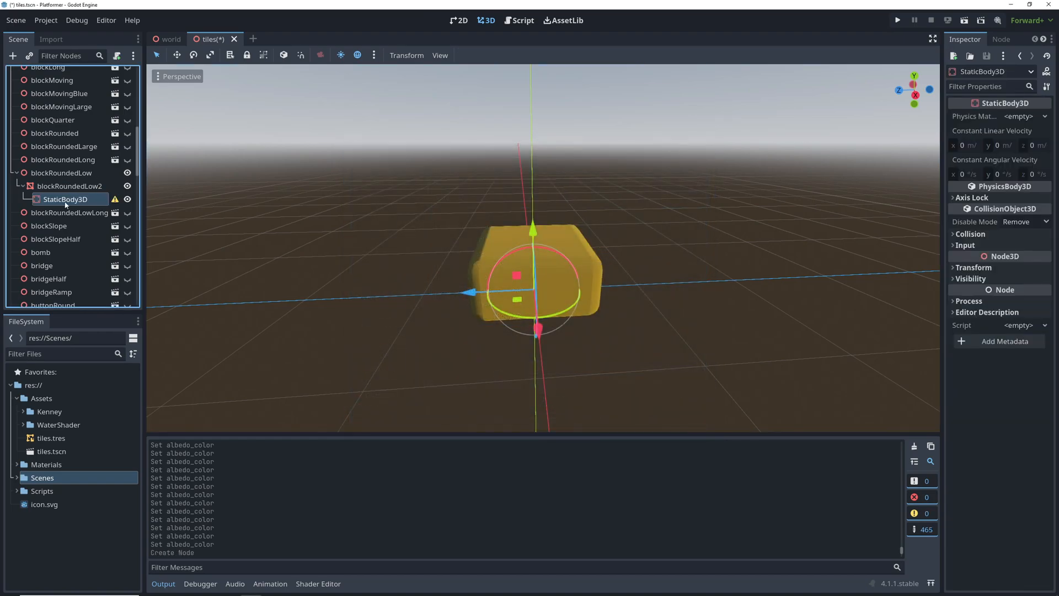
Give blockRoundedLow2 a single convex collision sibling under a static body and save the tiles scene
left_click(68, 185)
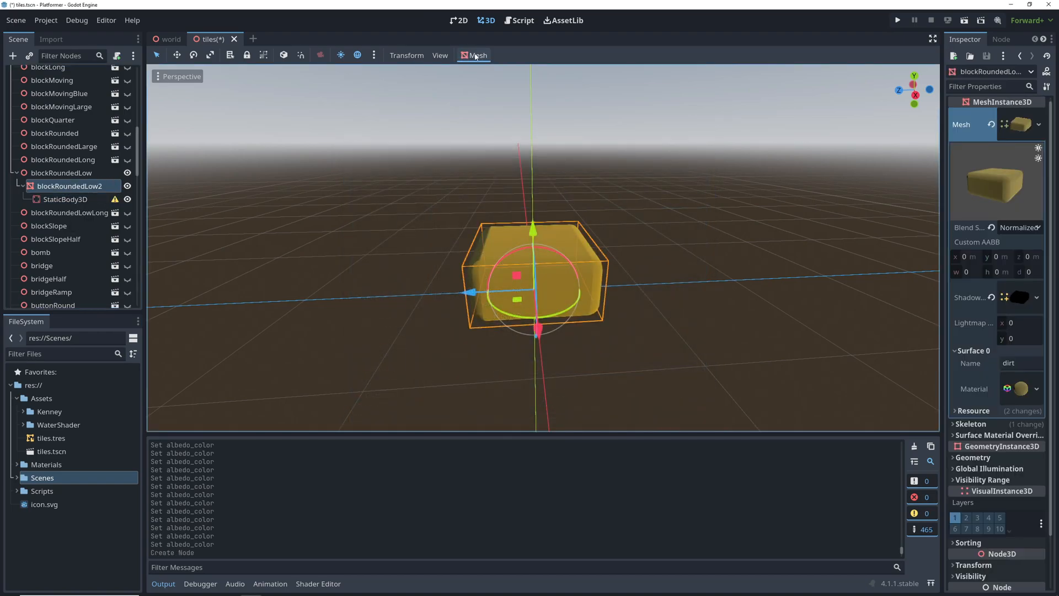
left_click(474, 55)
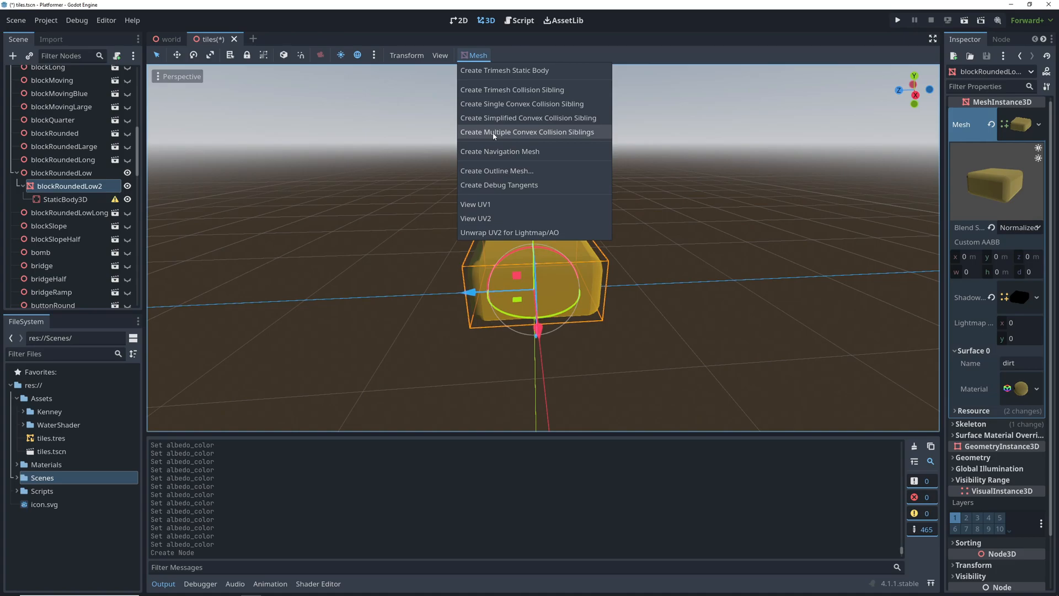
mouse_move(492, 103)
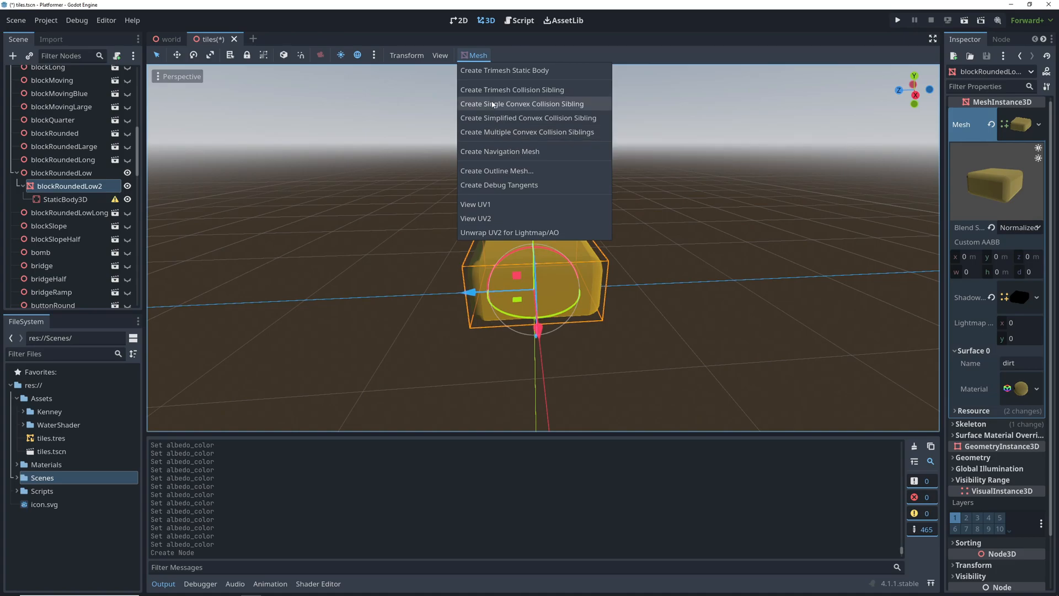
left_click(521, 103)
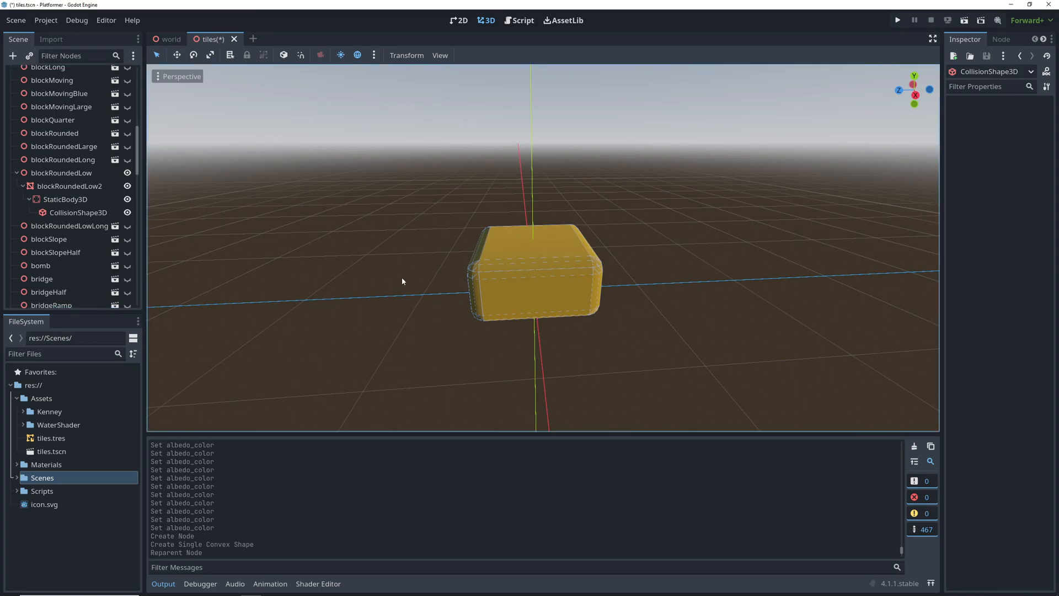
key("ctrl+s")
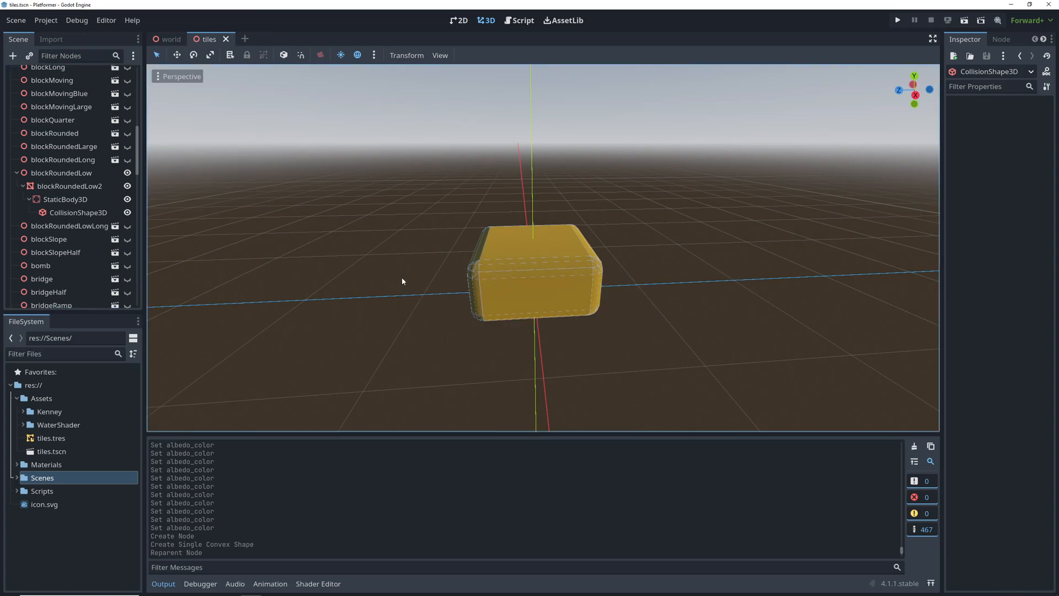
Export the tile set as a mesh library named tiles
left_click(16, 20)
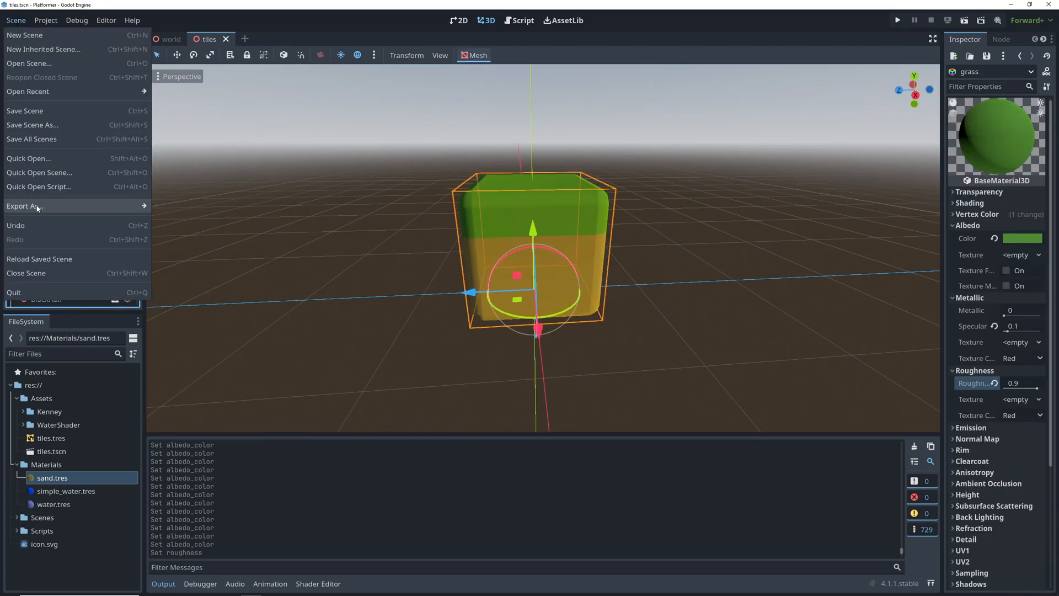
left_click(26, 206)
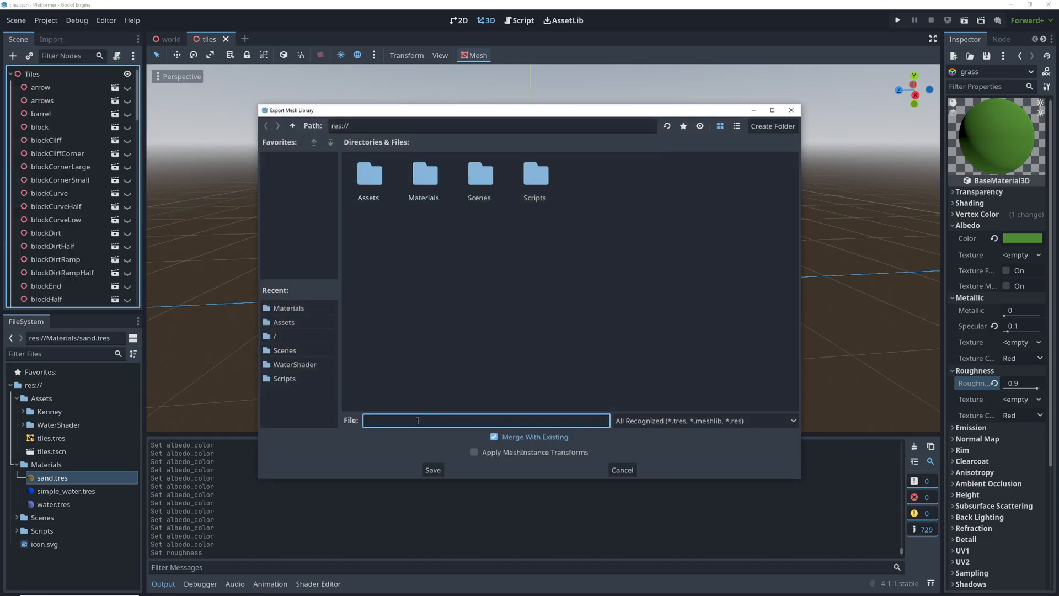
type("tiles")
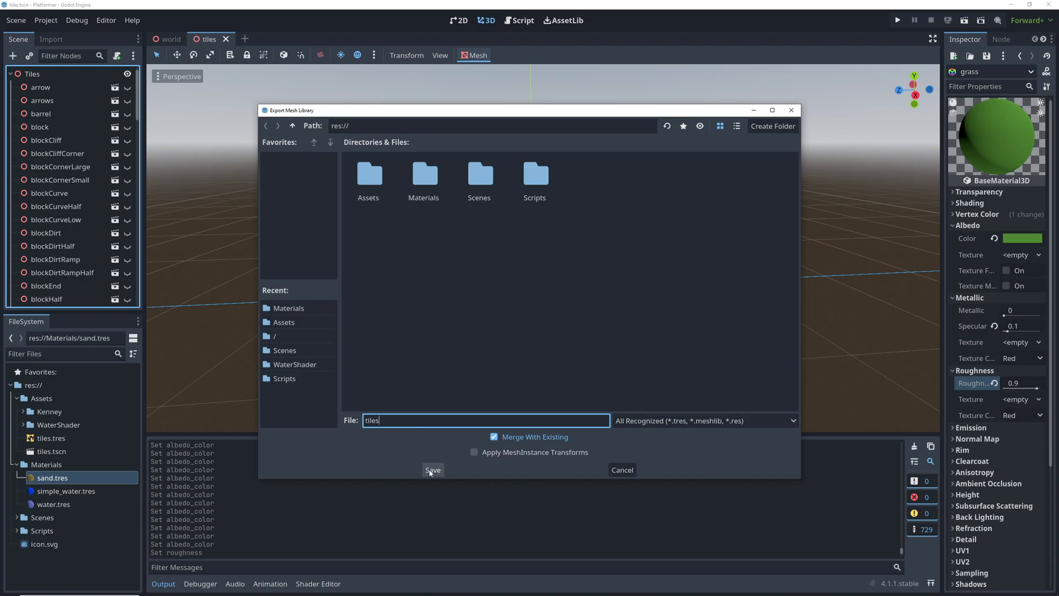
left_click(432, 470)
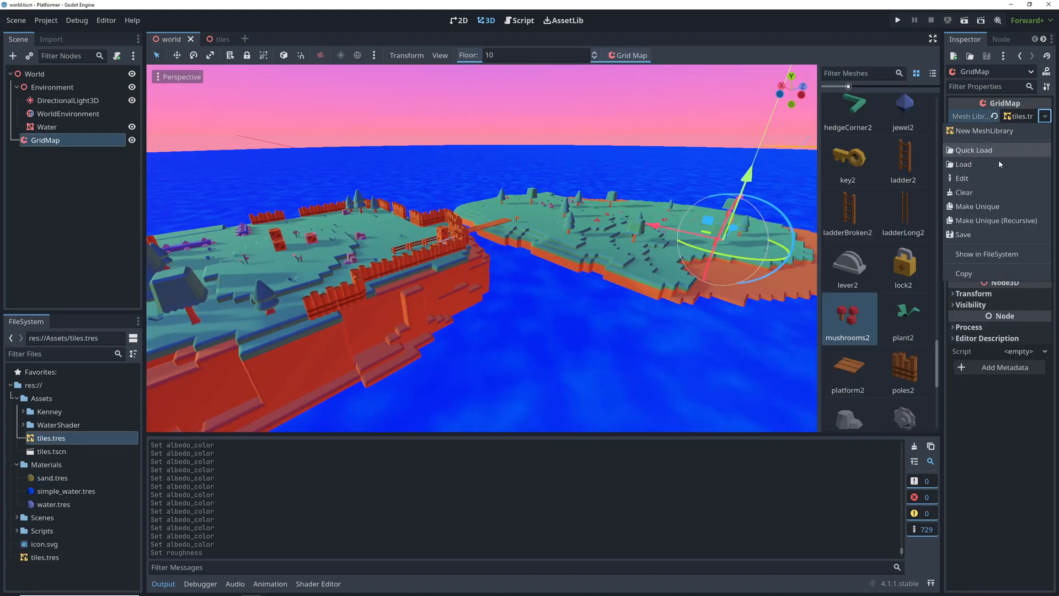
Reassign tiles.tres as the world GridMap's mesh library and run the game
left_click(964, 192)
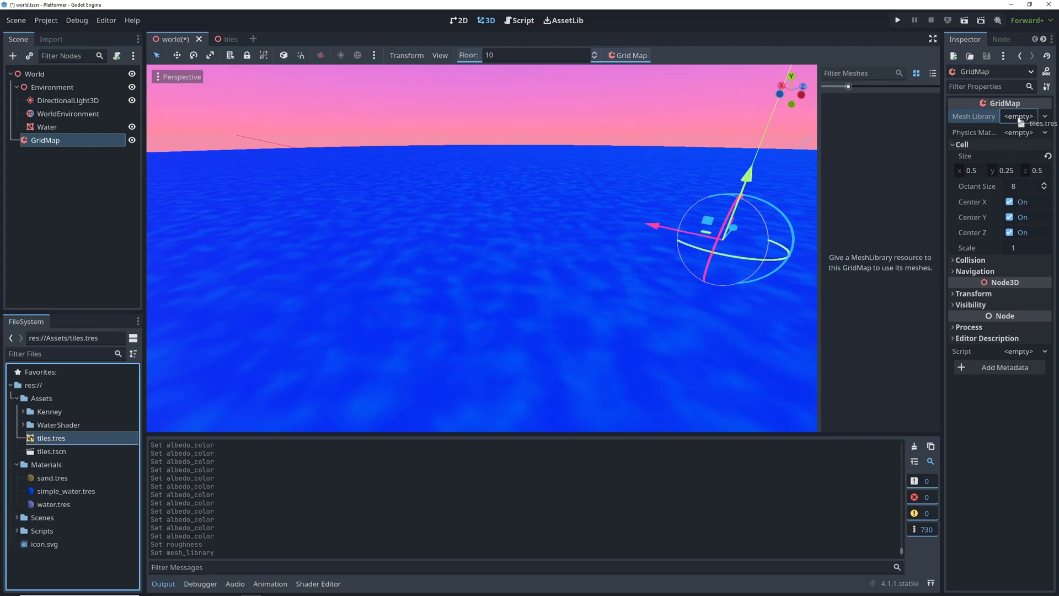
left_click(1019, 116)
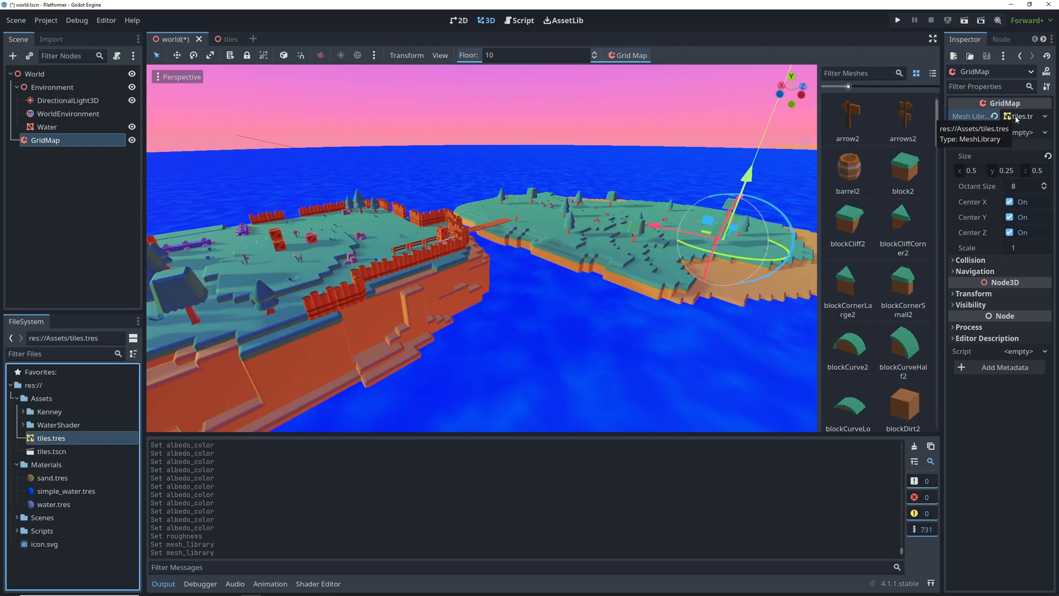
left_click(897, 20)
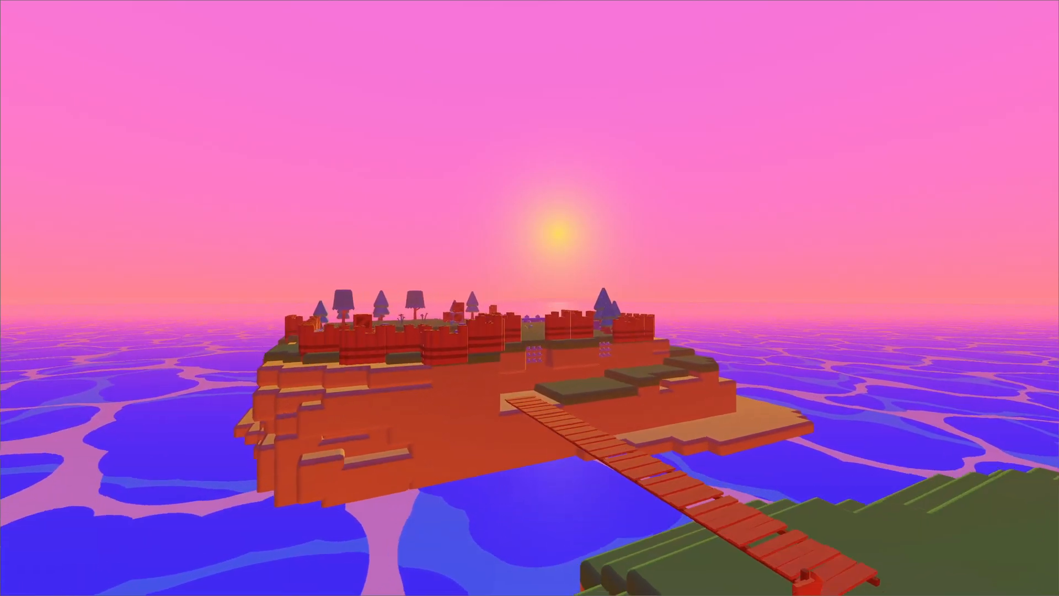
mouse_move(529, 298)
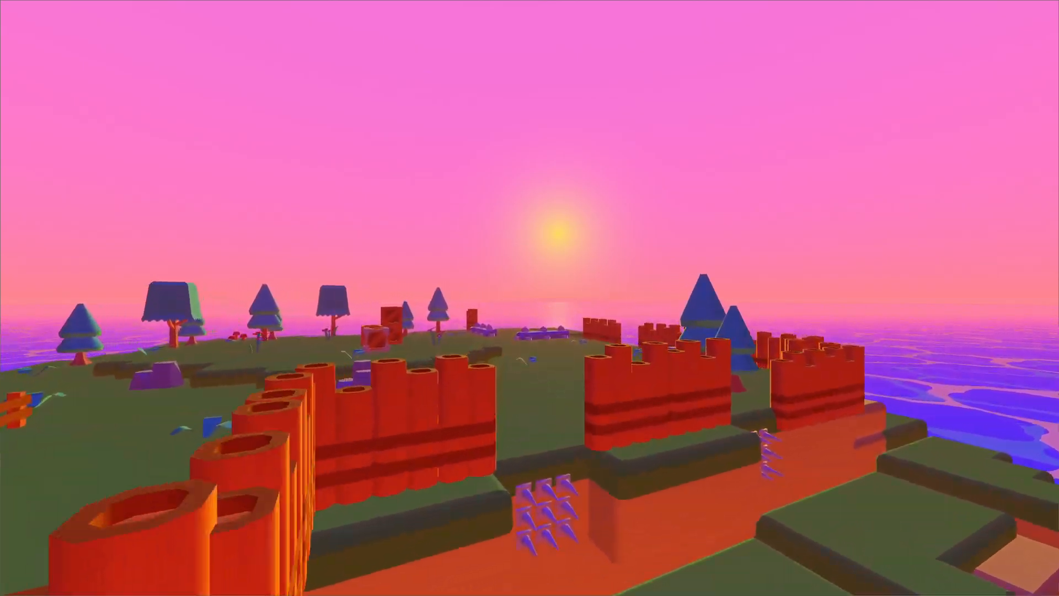